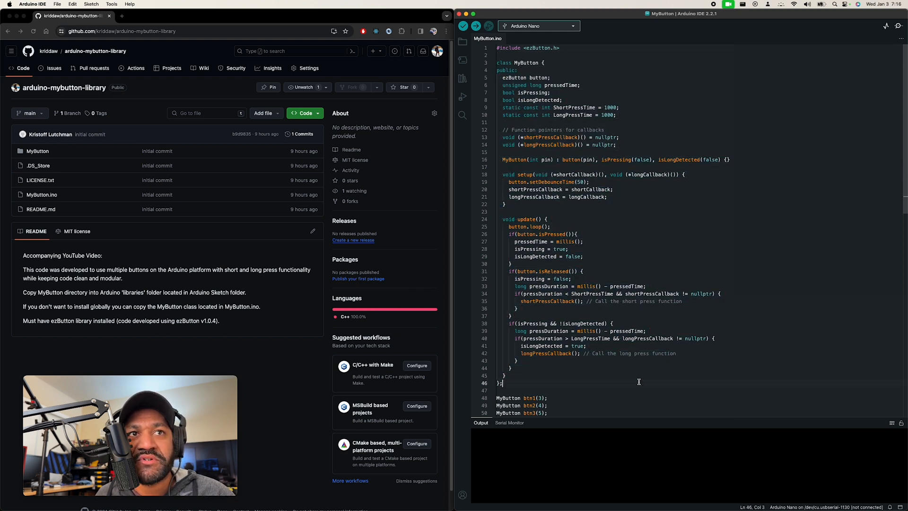
Highlight the btn1ShortPress, btn1LongPress and loop btn1 references in the sketch
scroll("down", 3)
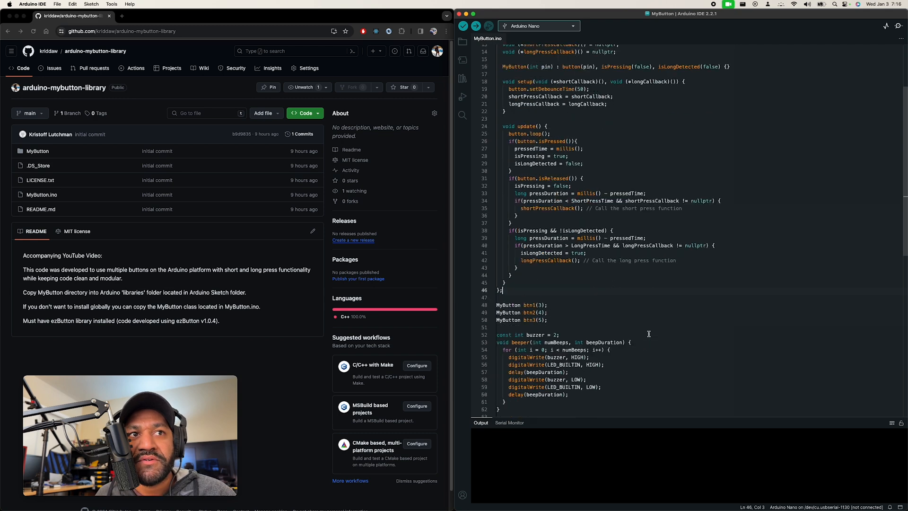
scroll("down", 3)
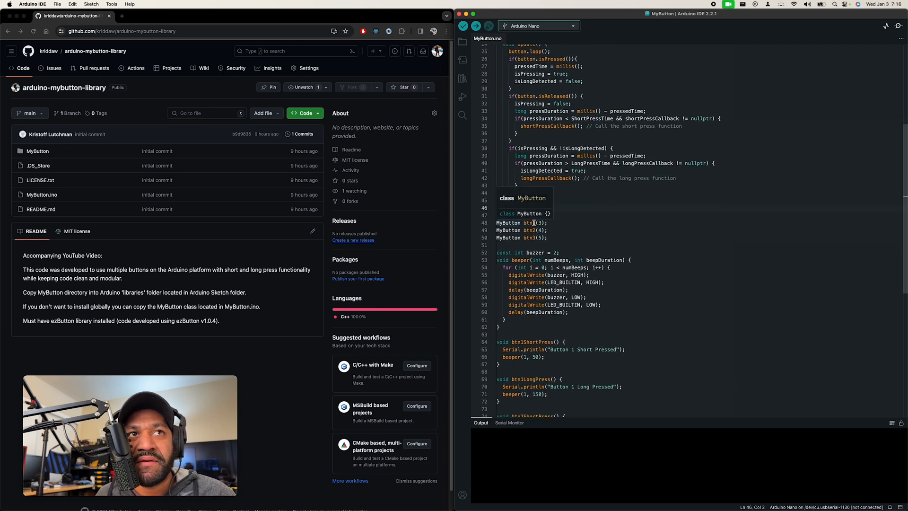
left_click(547, 238)
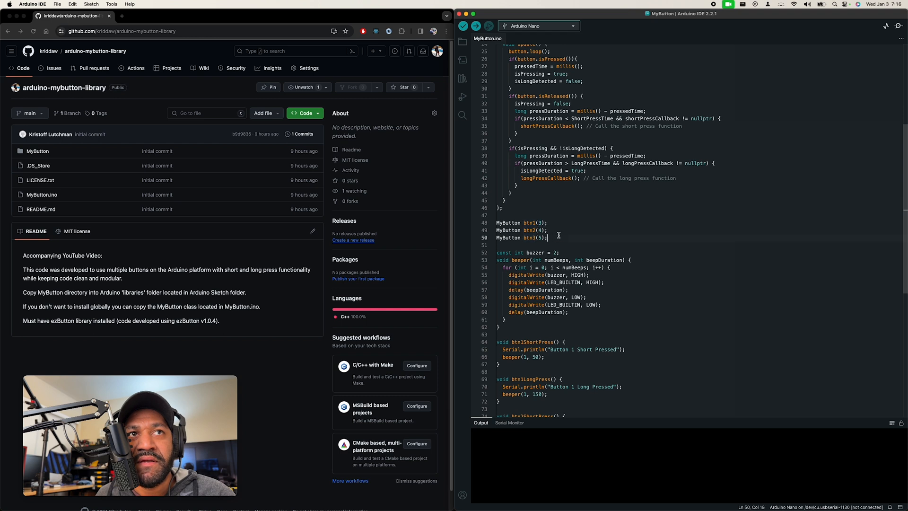
scroll("down", 3)
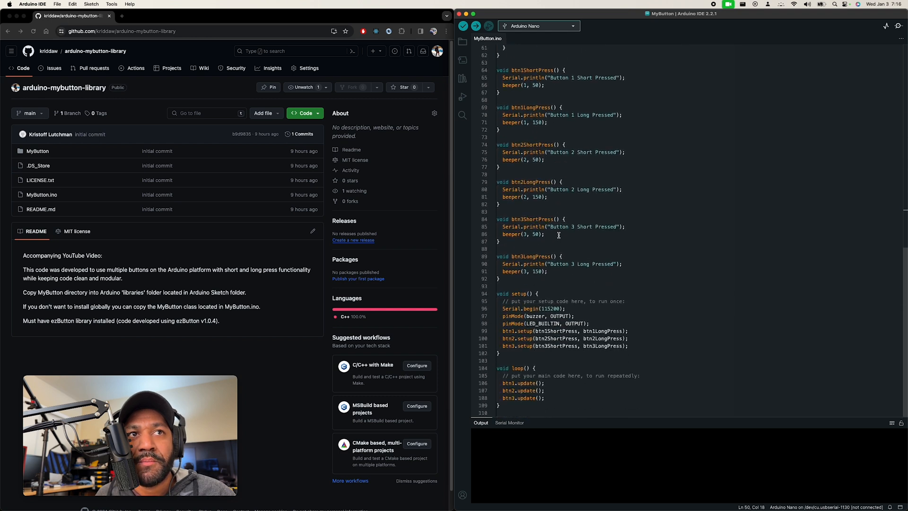
mouse_move(508, 330)
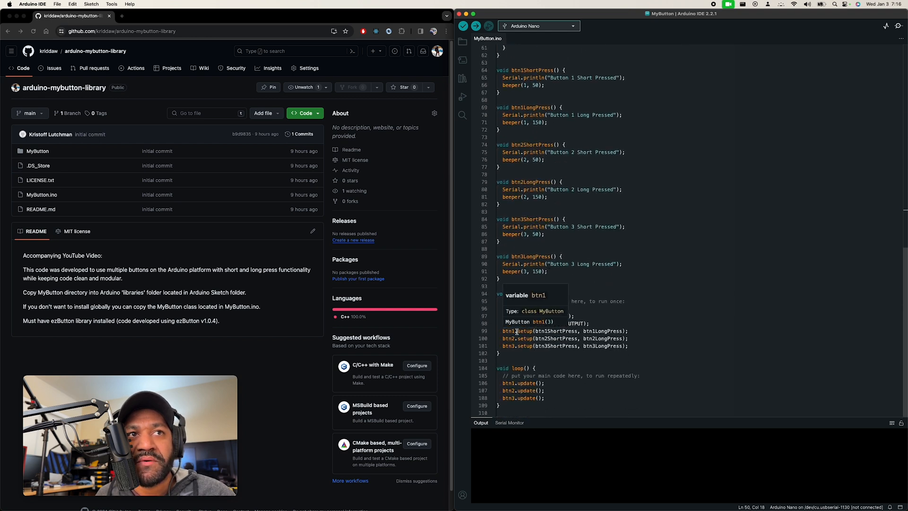
left_click(545, 330)
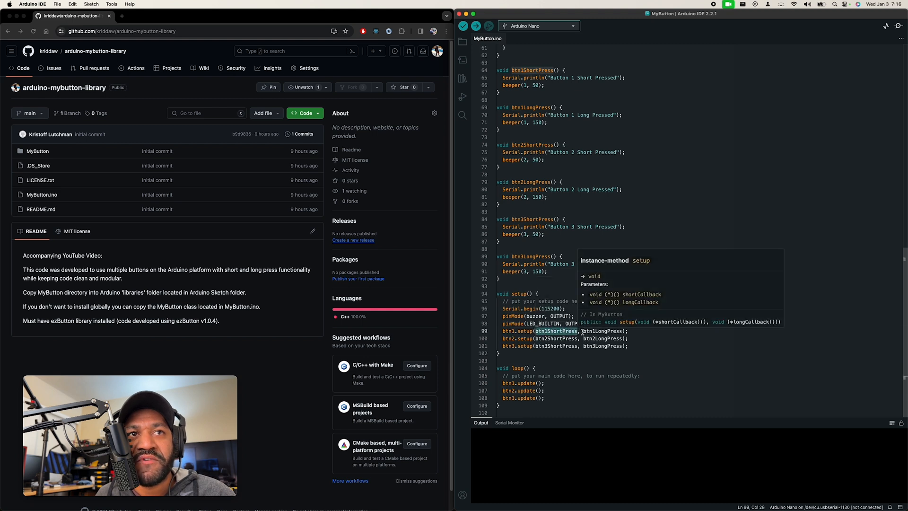
left_click(599, 331)
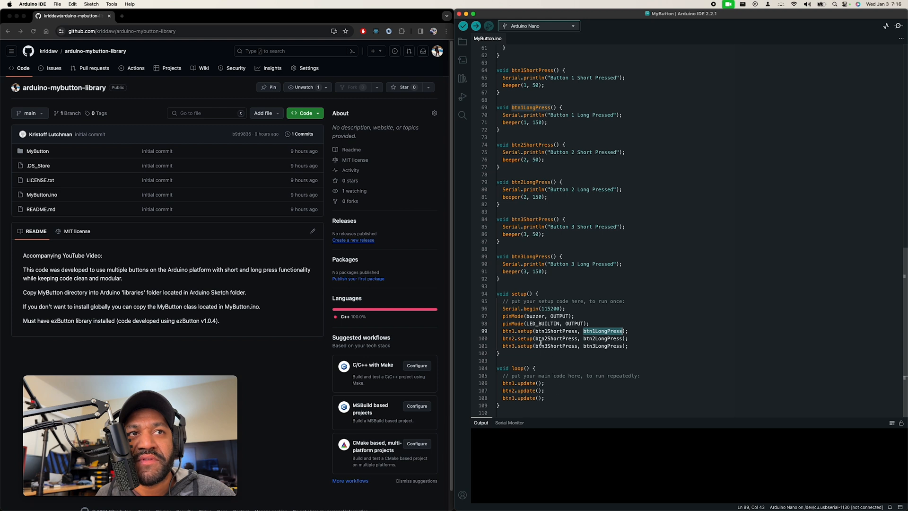
left_click(541, 383)
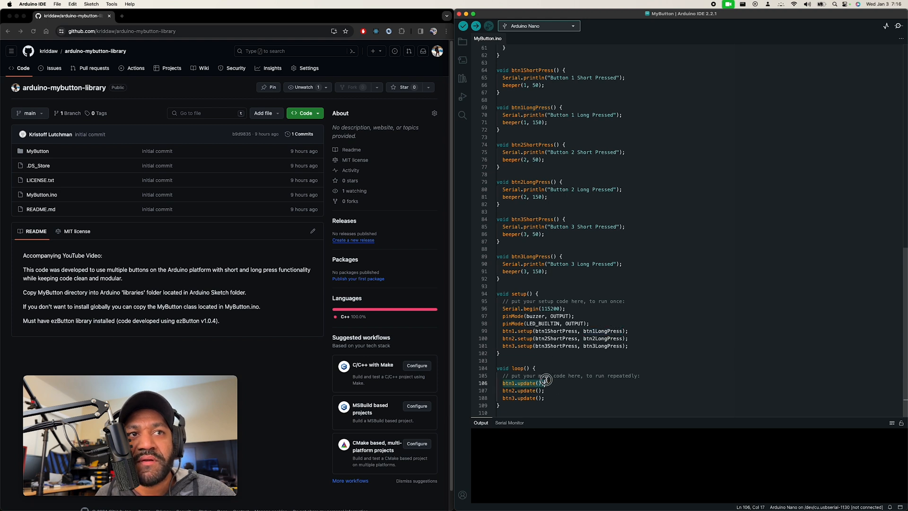
mouse_move(544, 383)
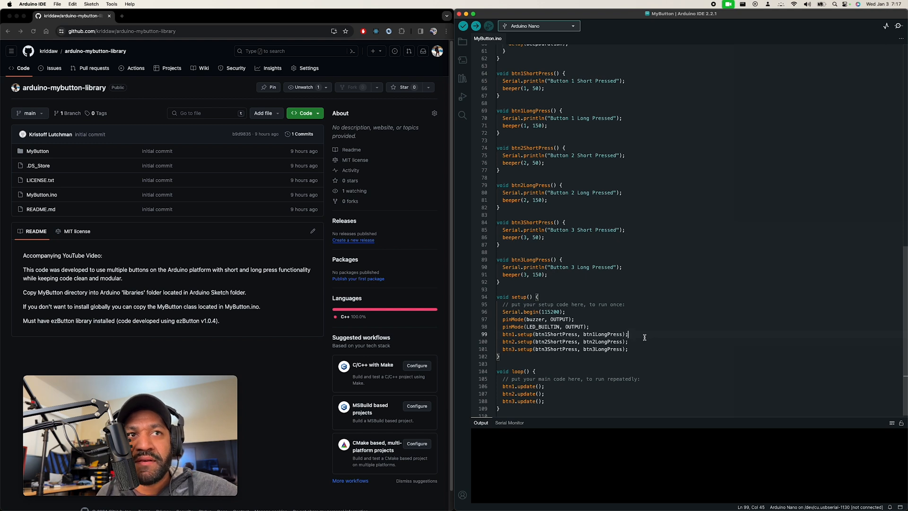
mouse_move(570, 337)
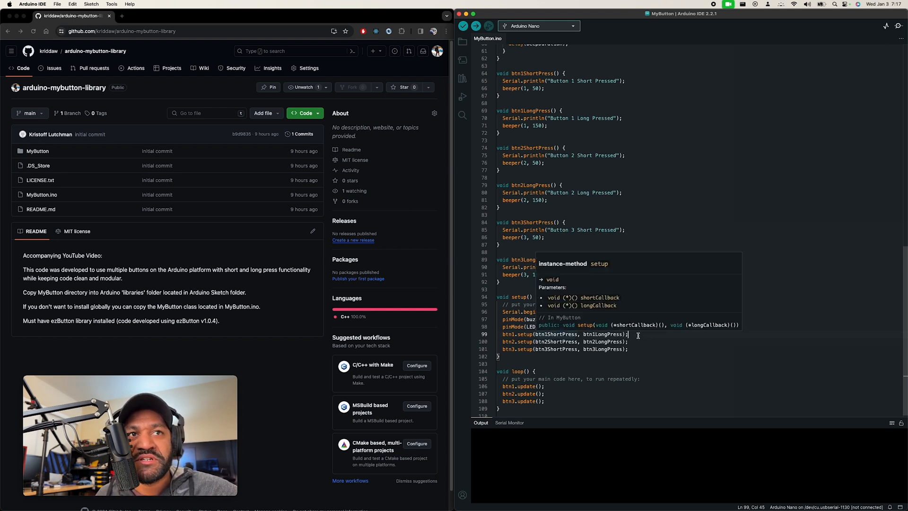
Comment out the MyButton class block on lines 3–46
left_click(668, 364)
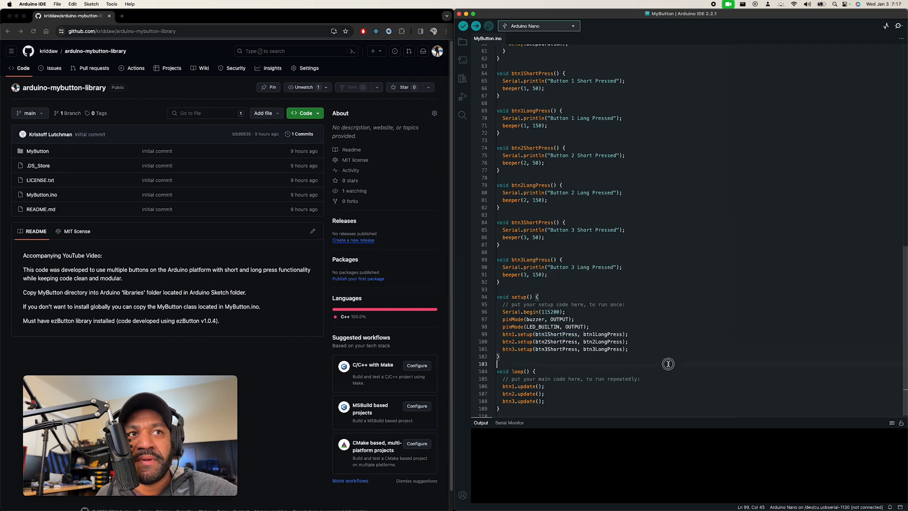
left_click(497, 363)
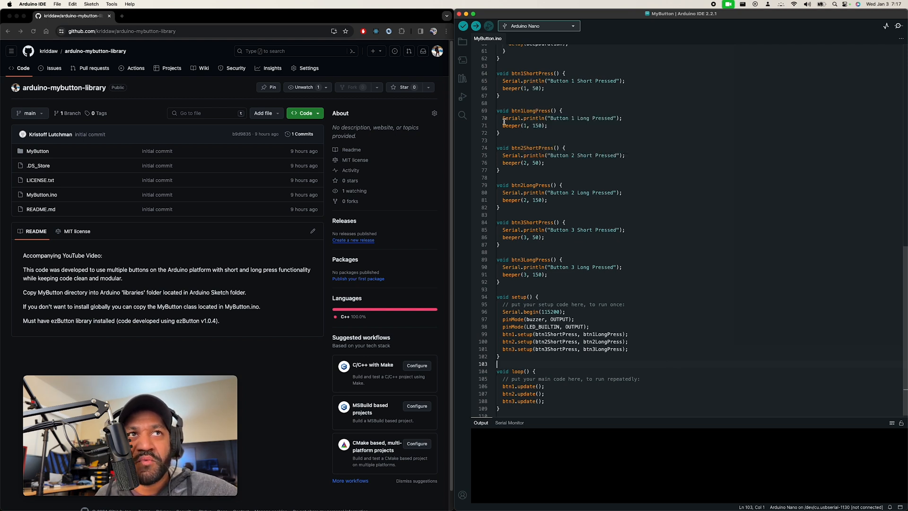
left_click(624, 80)
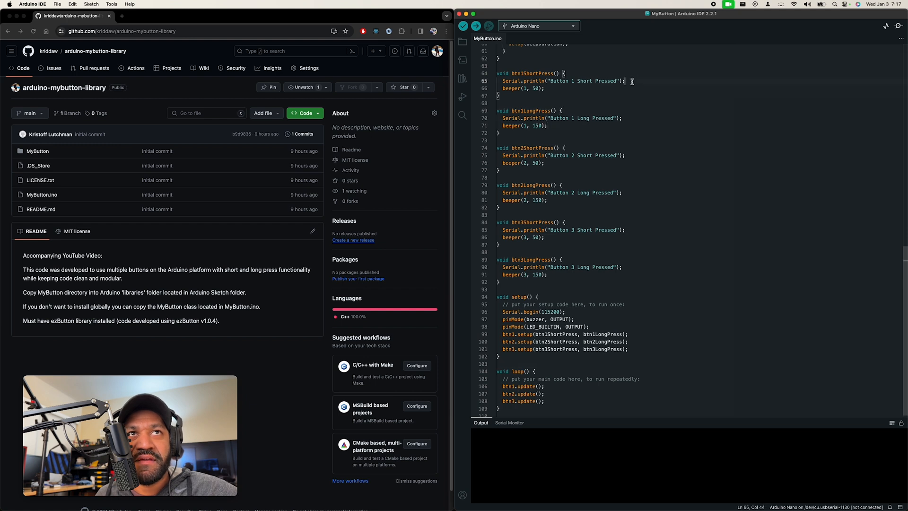
mouse_move(633, 330)
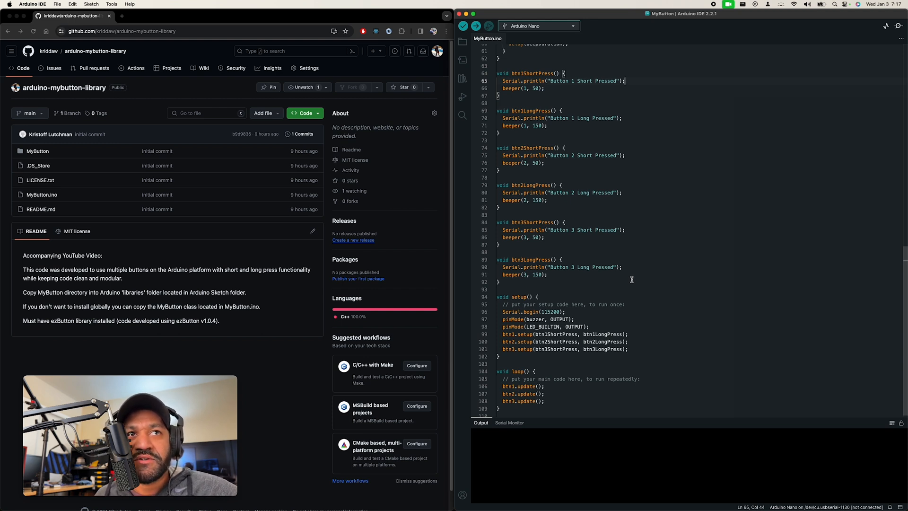
scroll("up", 3)
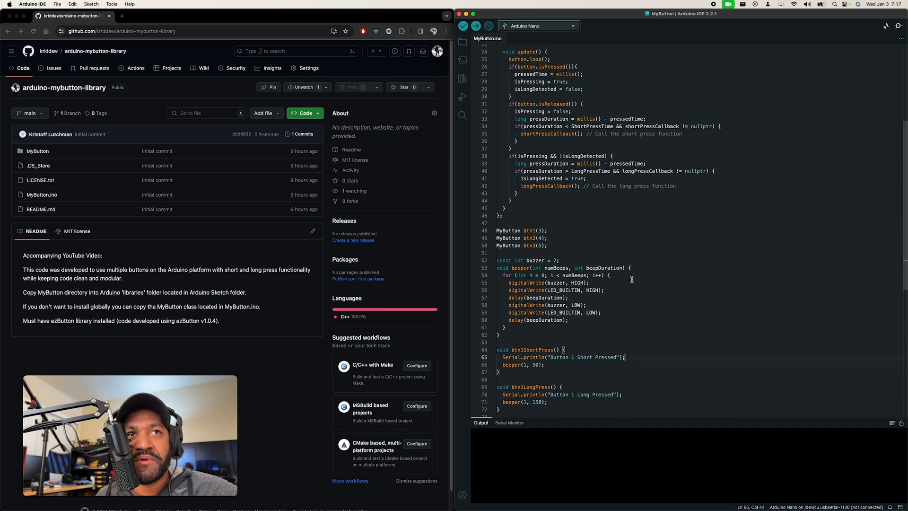
scroll("up", 3)
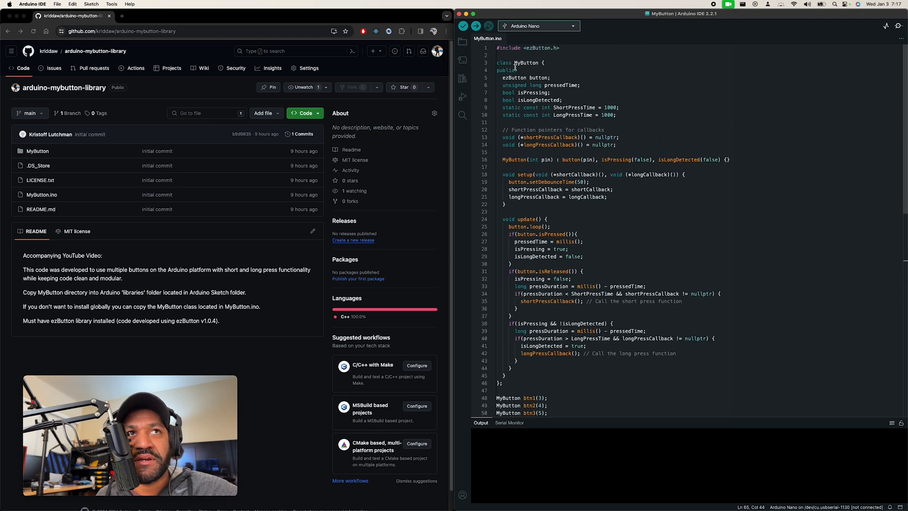
scroll("down", 3)
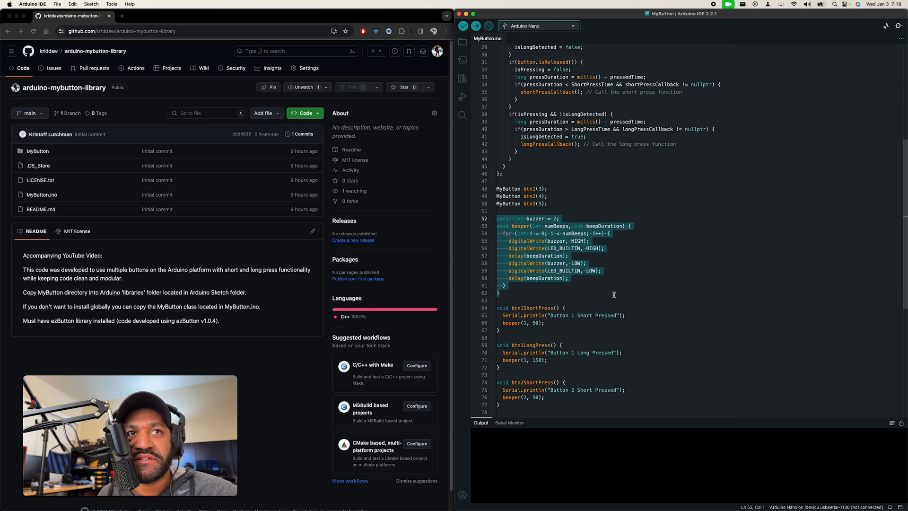
scroll("up", 3)
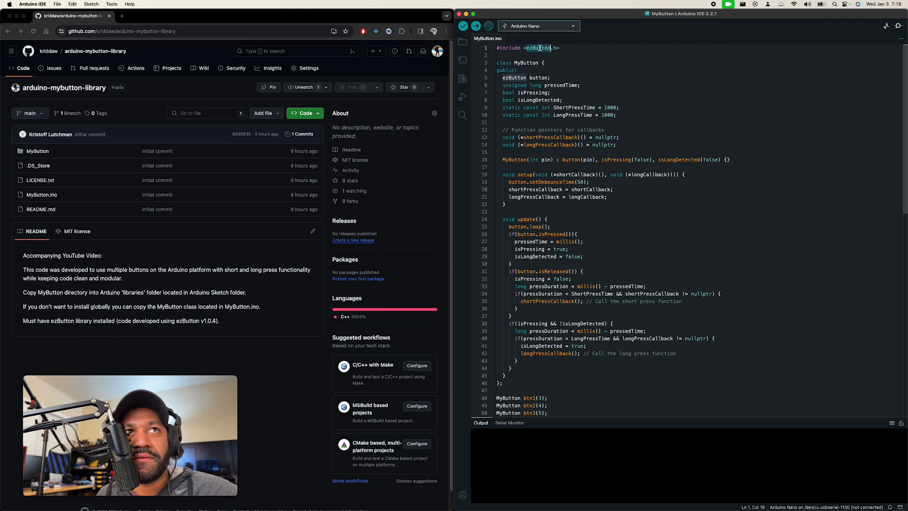
Check the installed ezButton library, then highlight shortPressCallback and longPressCallback uses
left_click(462, 78)
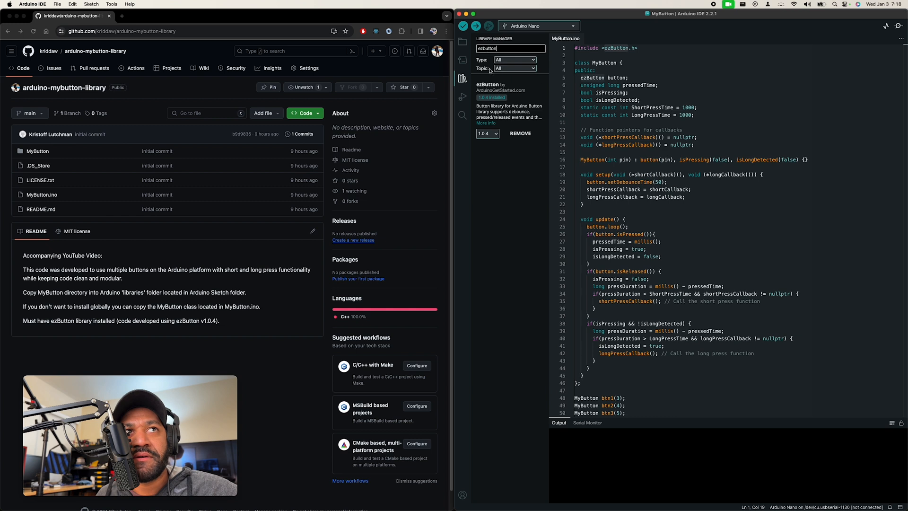
mouse_move(518, 101)
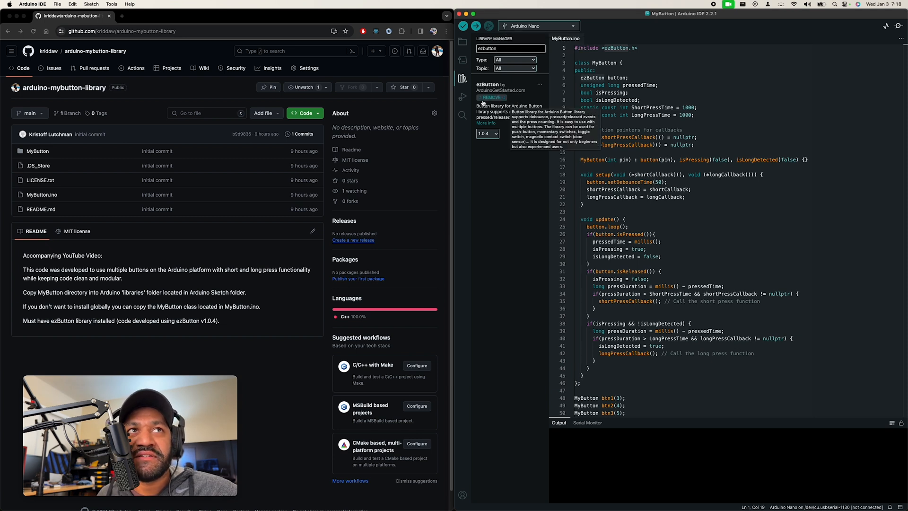
mouse_move(485, 109)
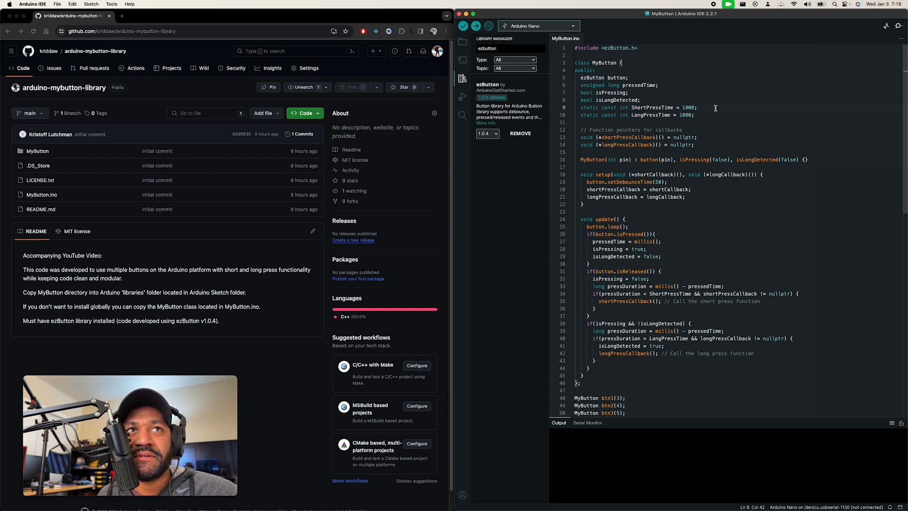
left_click(462, 78)
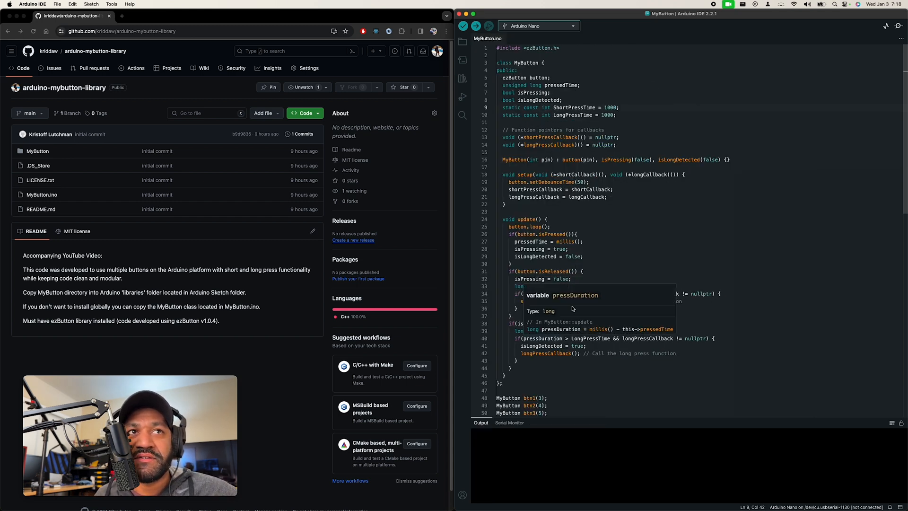
mouse_move(530, 93)
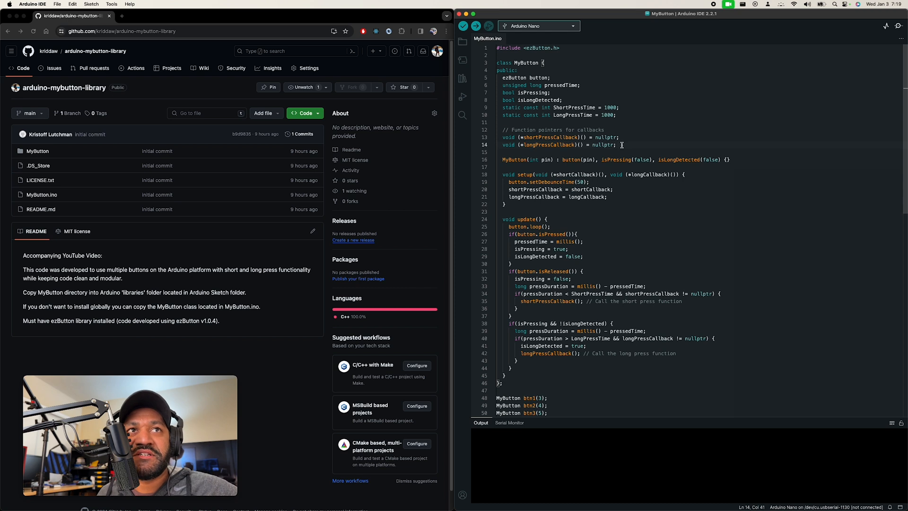
mouse_move(572, 167)
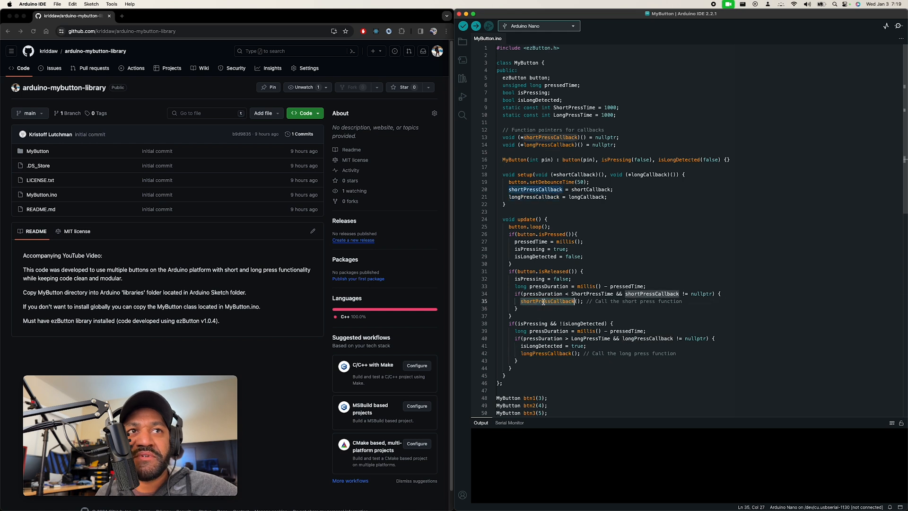
left_click(545, 353)
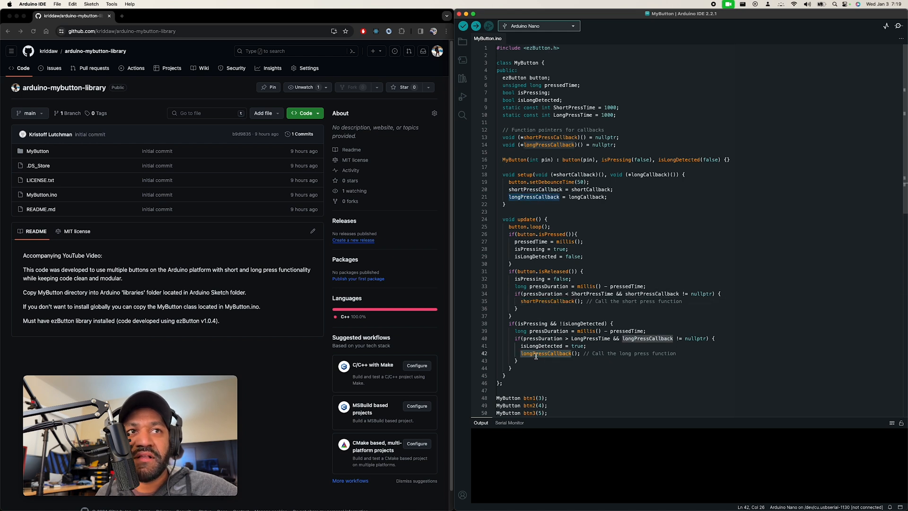
left_click(511, 368)
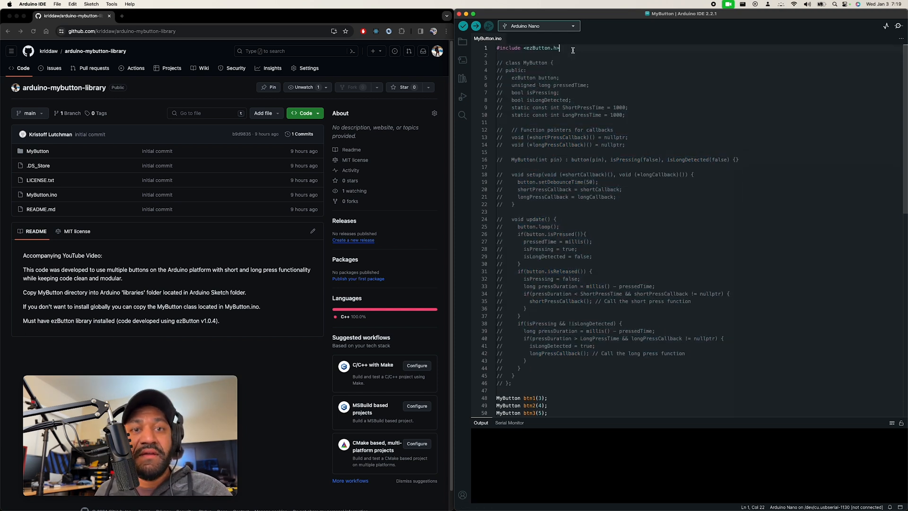
Add '#include <MyButton.h>' on a new line 2 below the ezButton include
key("enter")
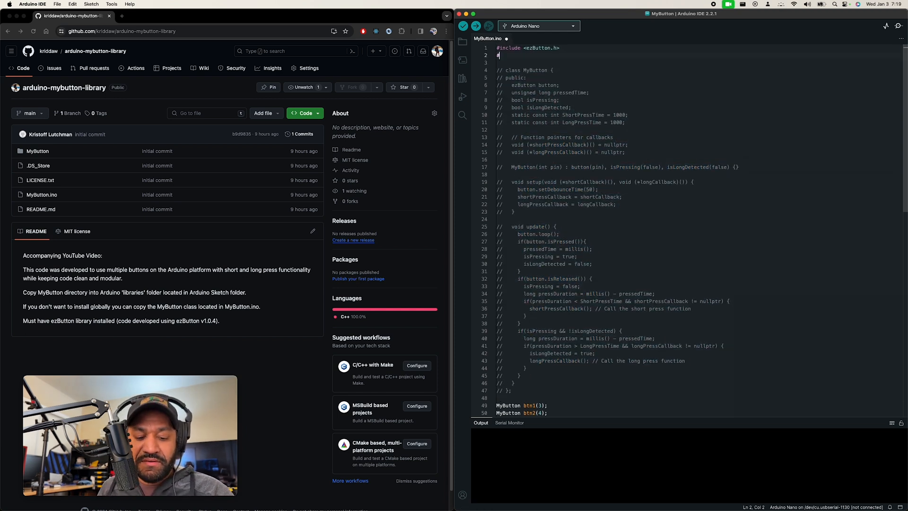
type("include")
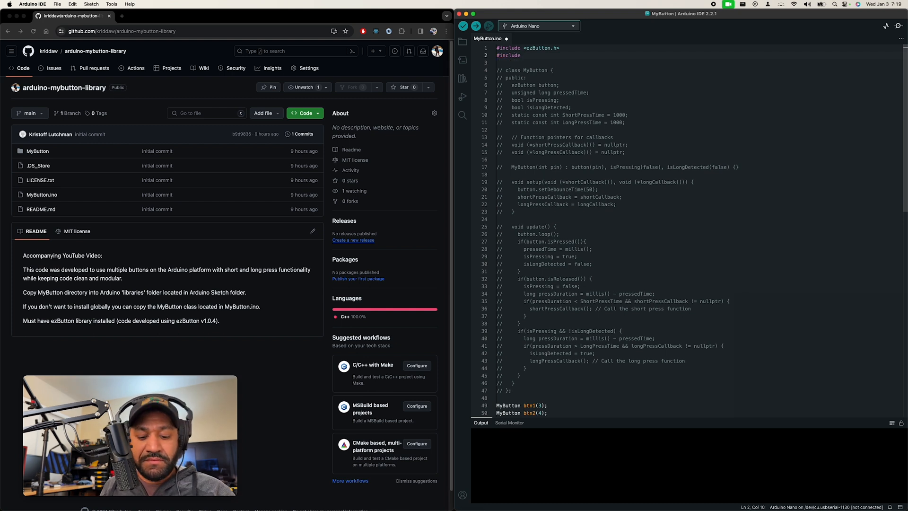
type("<")
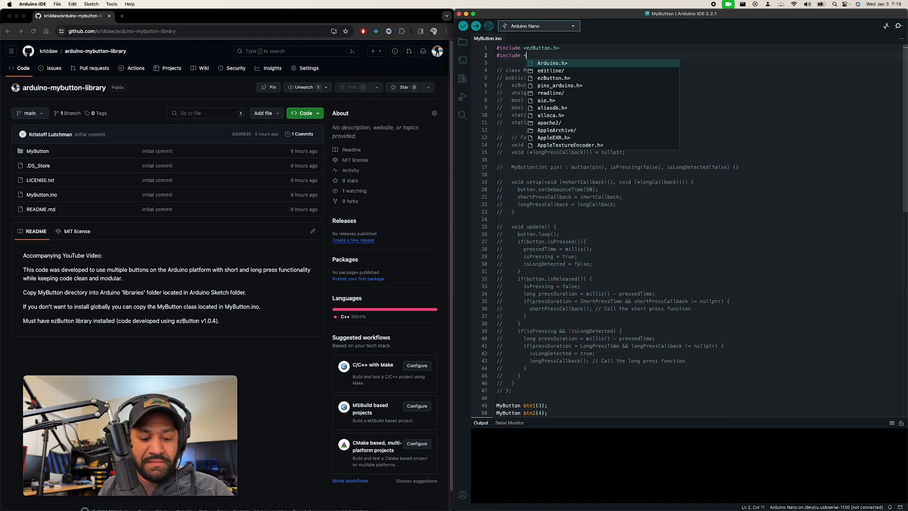
type("MyButton")
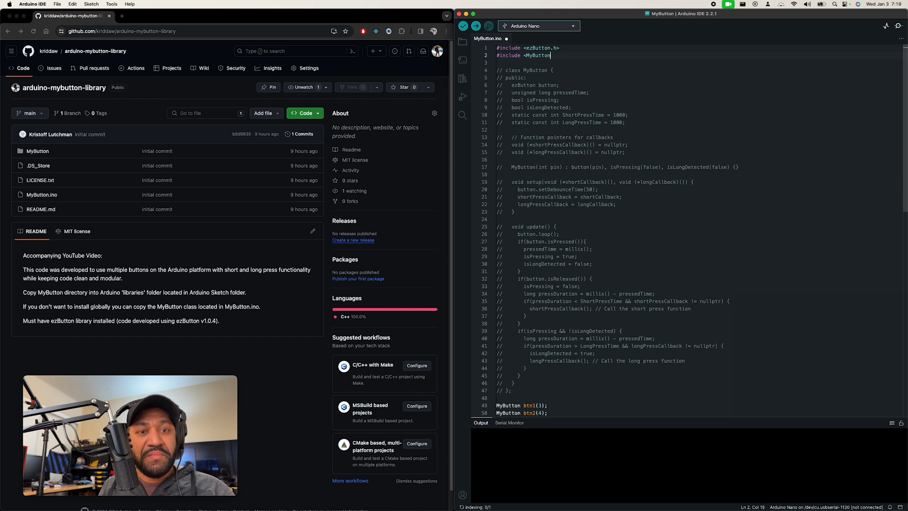
type(".h>")
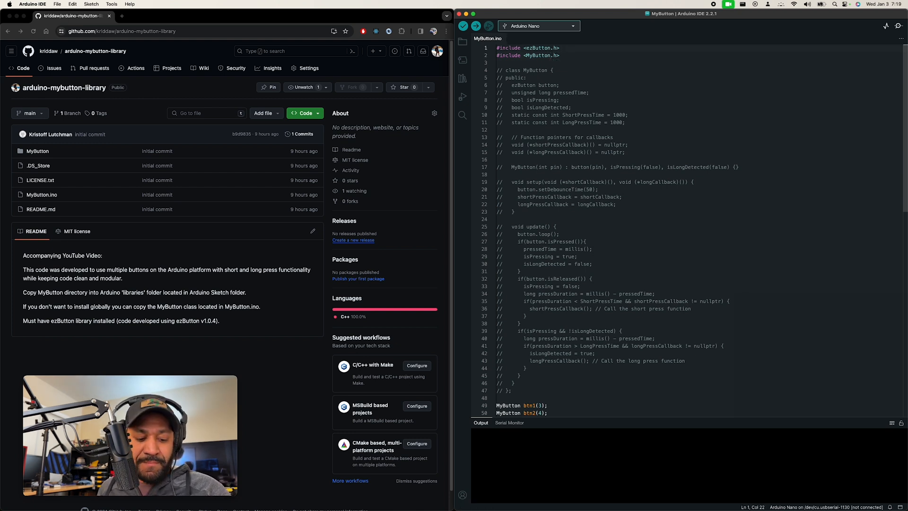
Verify that the sketch compiles, then delete the commented-out ezButton include line
scroll("down", 3)
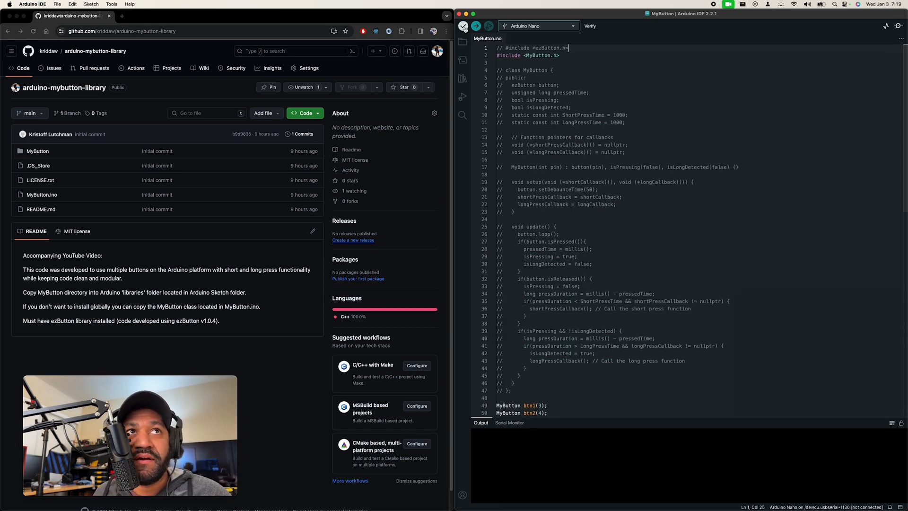
left_click(464, 26)
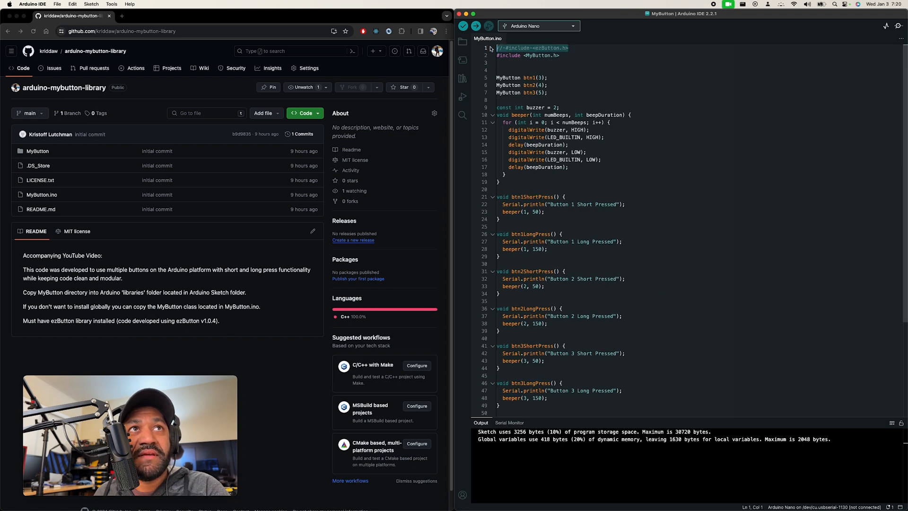
key("Backspace")
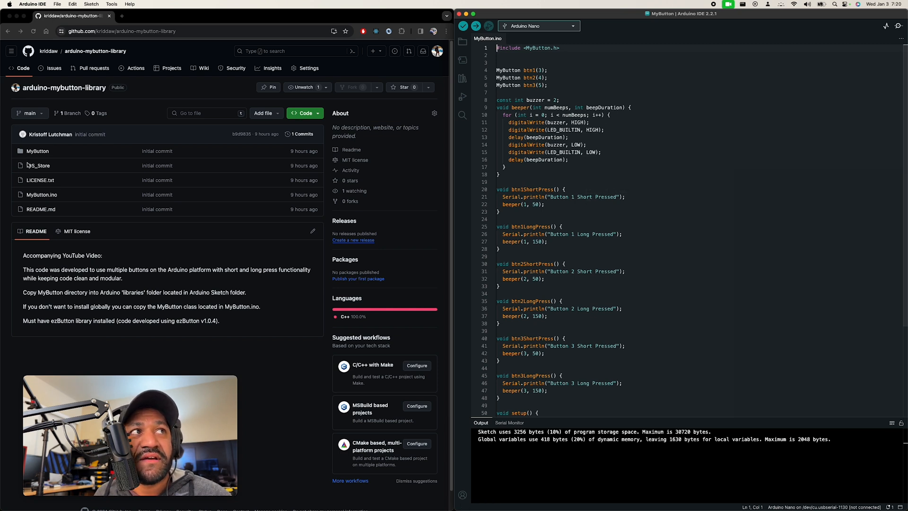
mouse_move(37, 151)
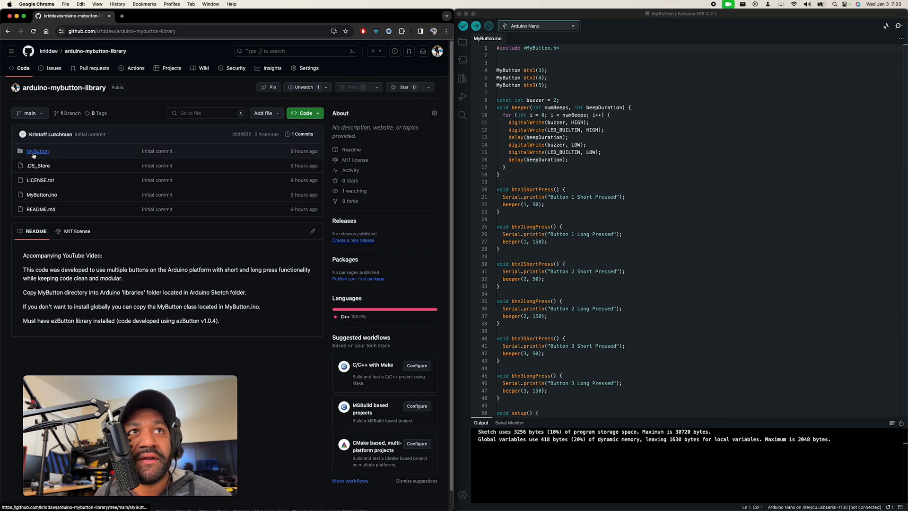
mouse_move(37, 151)
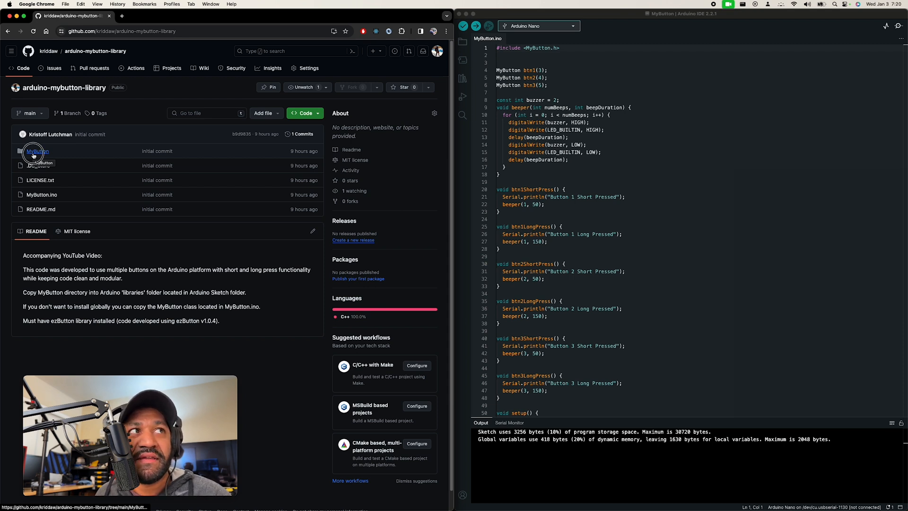
Open the MyButton library folder on GitHub and switch to Finder
left_click(37, 151)
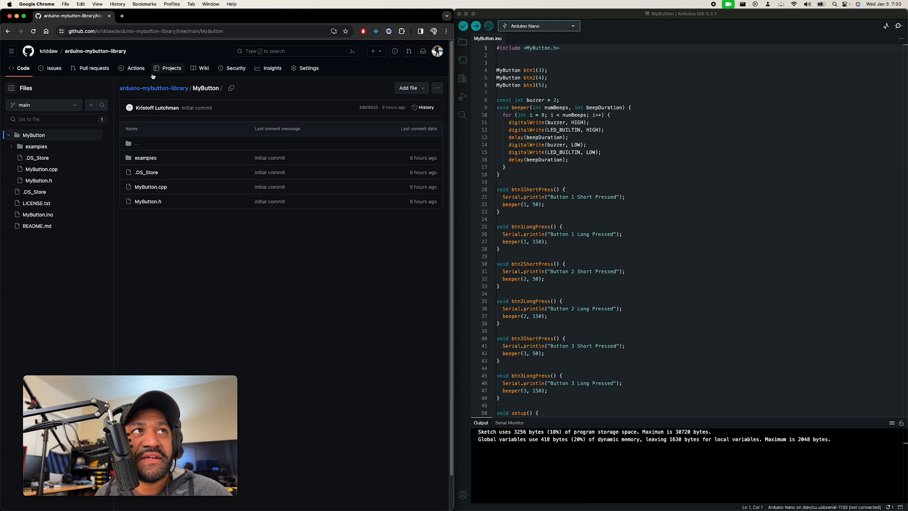
mouse_move(168, 162)
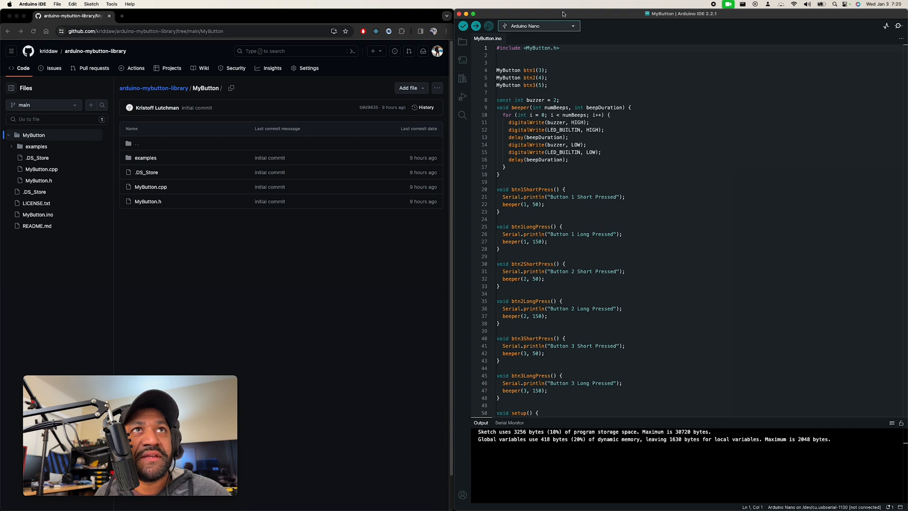
left_click(90, 5)
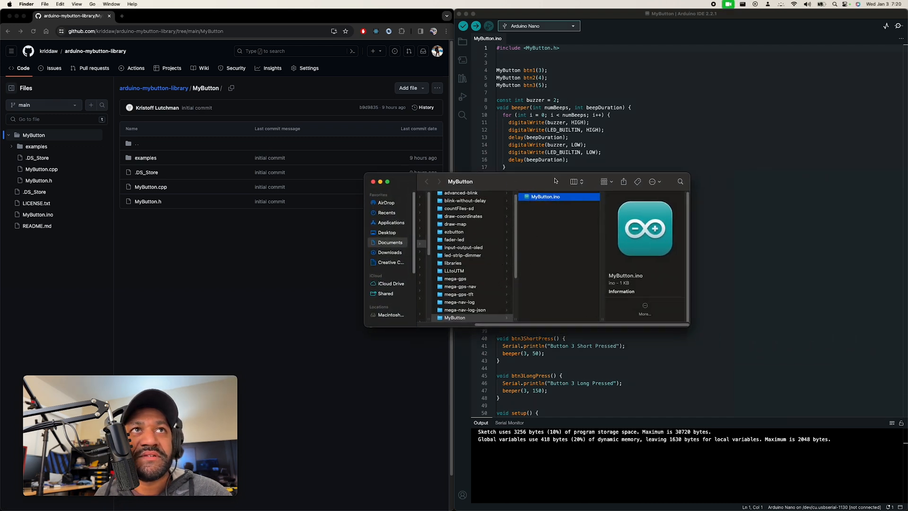
mouse_move(507, 256)
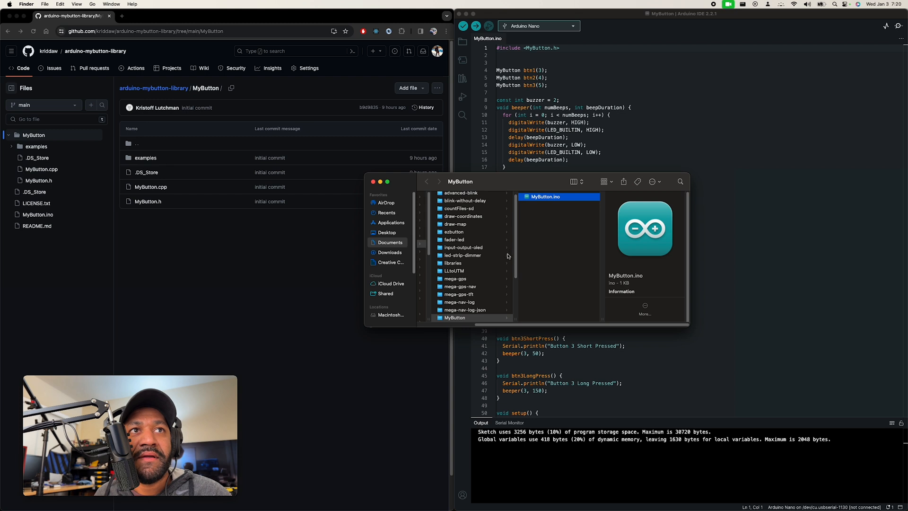
mouse_move(473, 244)
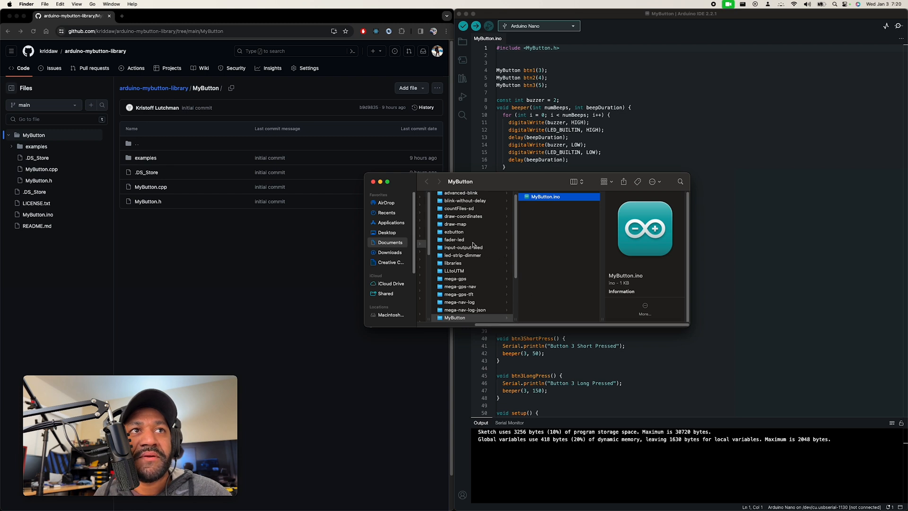
Inspect the local libraries/MyButton folder in Finder, then return to GitHub
left_click(453, 263)
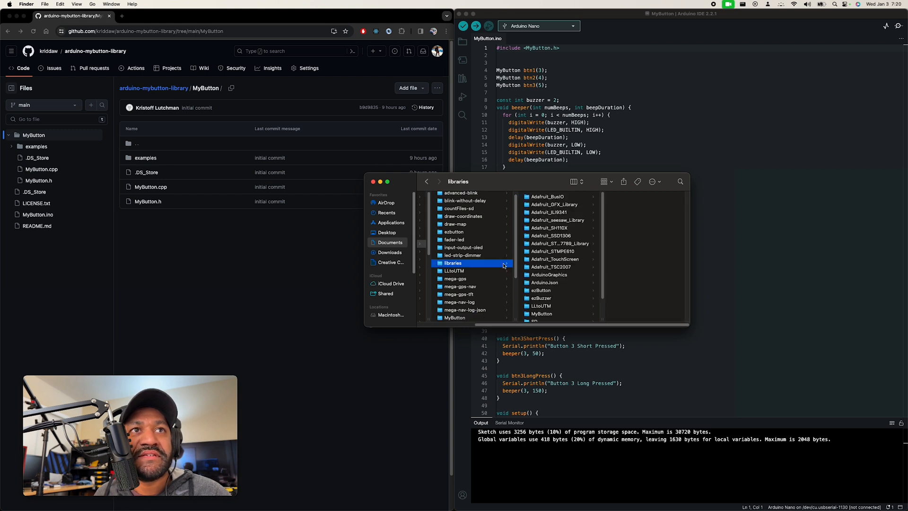
mouse_move(546, 304)
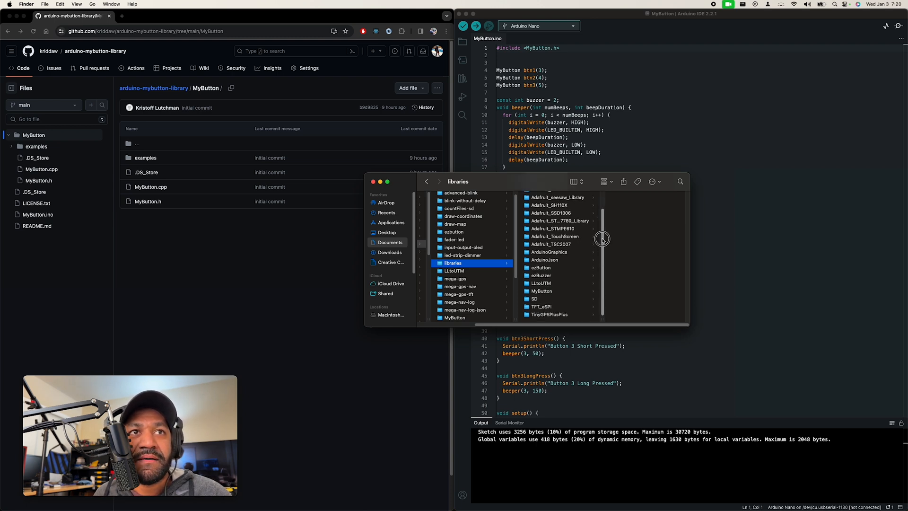
left_click(541, 291)
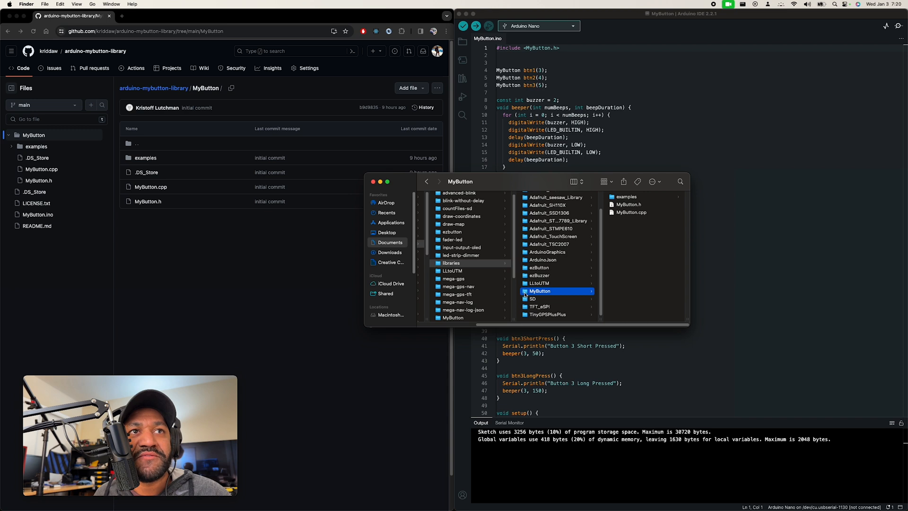
left_click(631, 212)
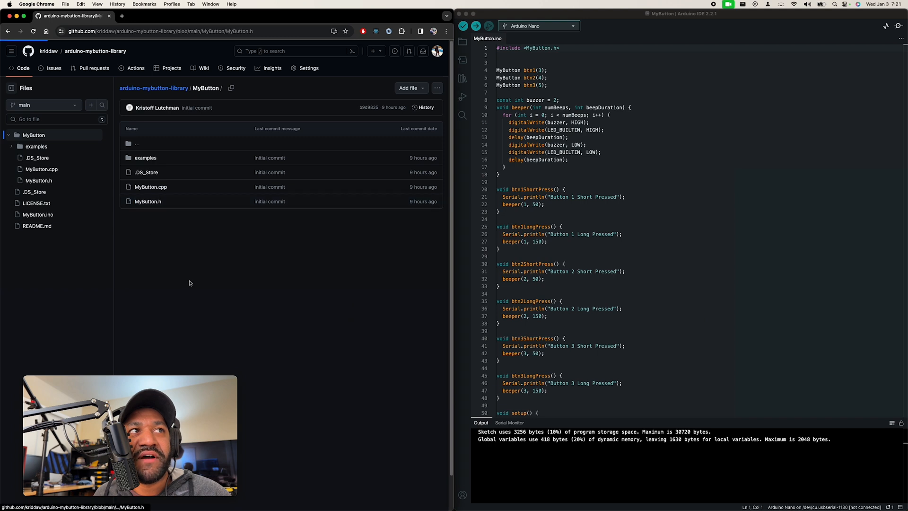
Preview MyButton.h on GitHub, go back, and open the examples/3Buttons folder
left_click(149, 201)
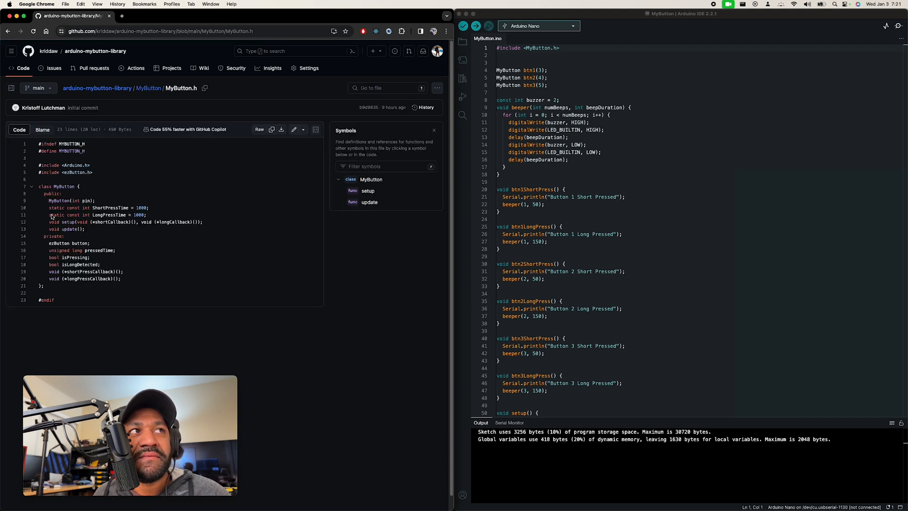
mouse_move(148, 88)
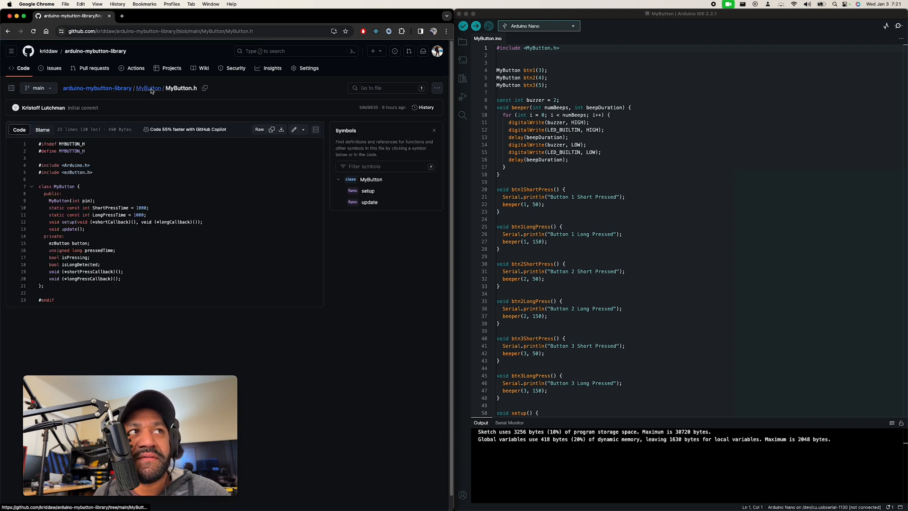
left_click(148, 87)
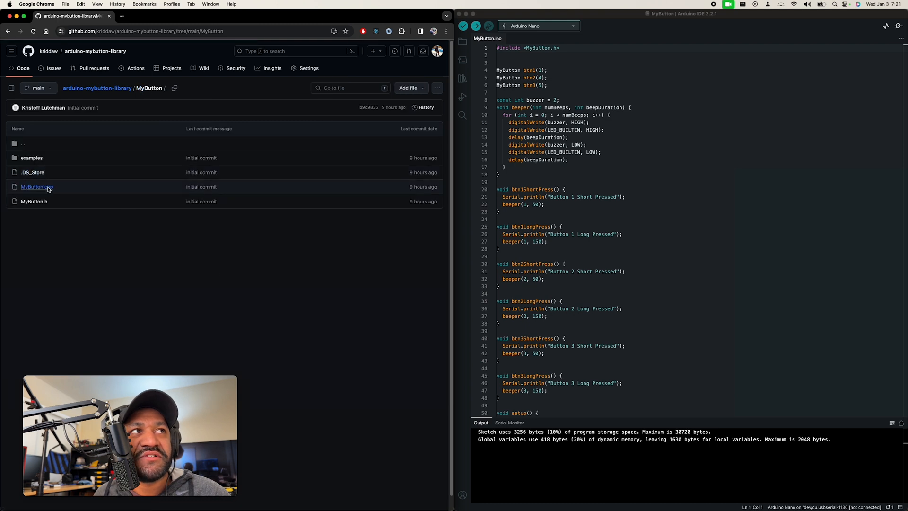
left_click(34, 186)
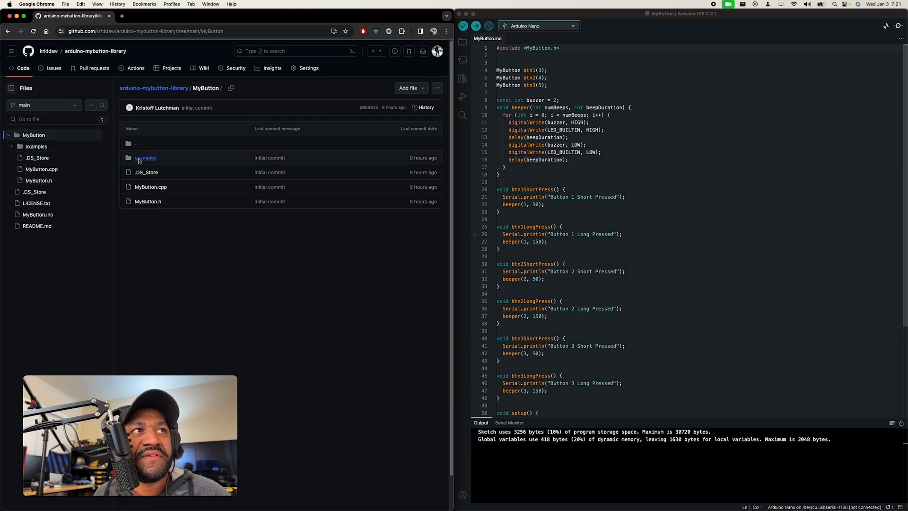
left_click(145, 157)
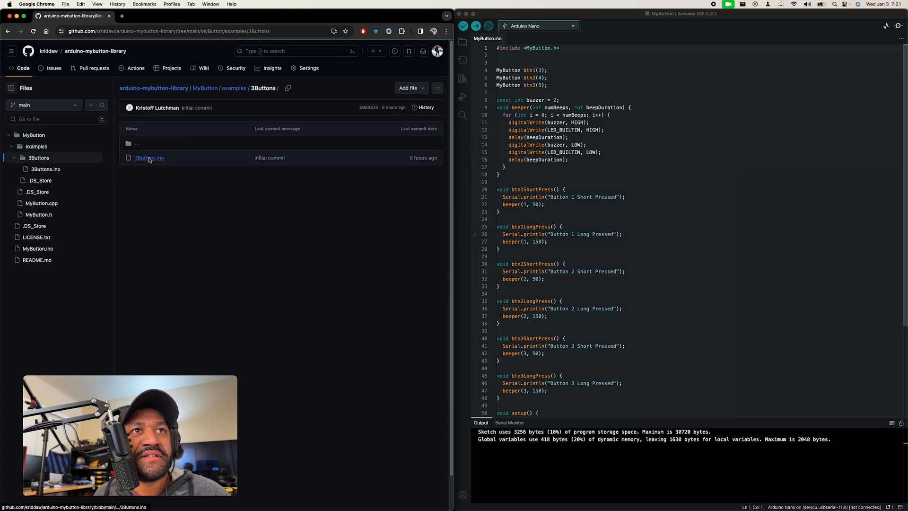
left_click(149, 157)
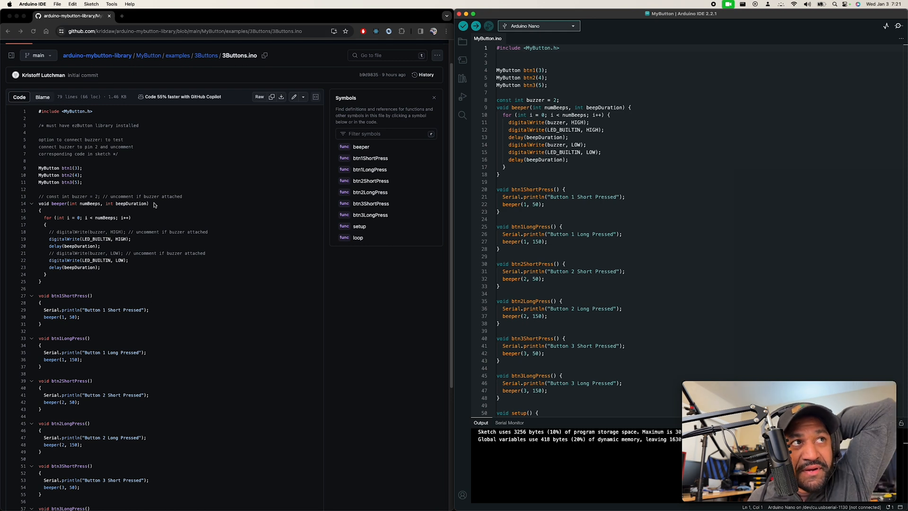
mouse_move(157, 237)
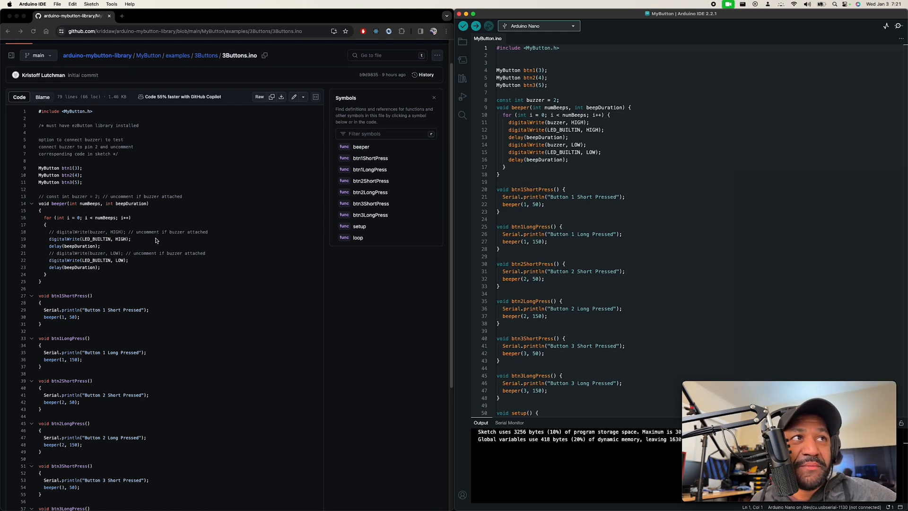
scroll("down", 3)
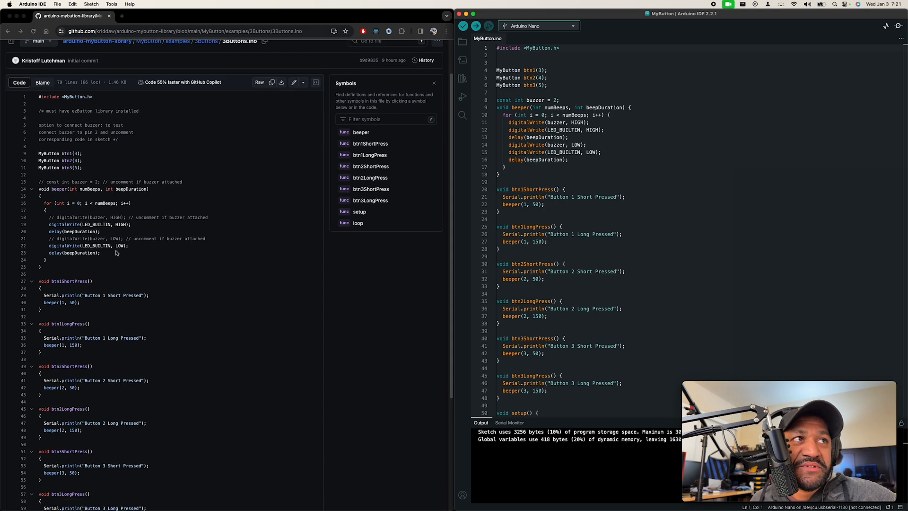
scroll("down", 3)
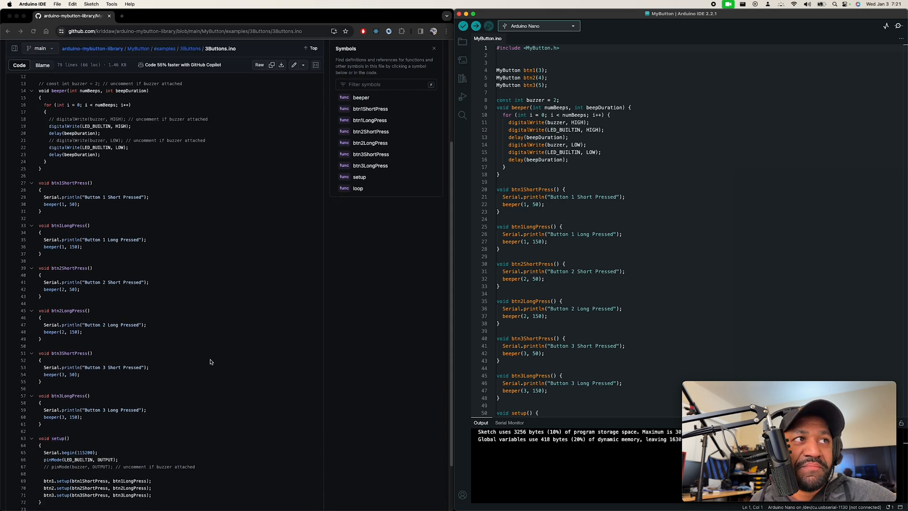
scroll("down", 3)
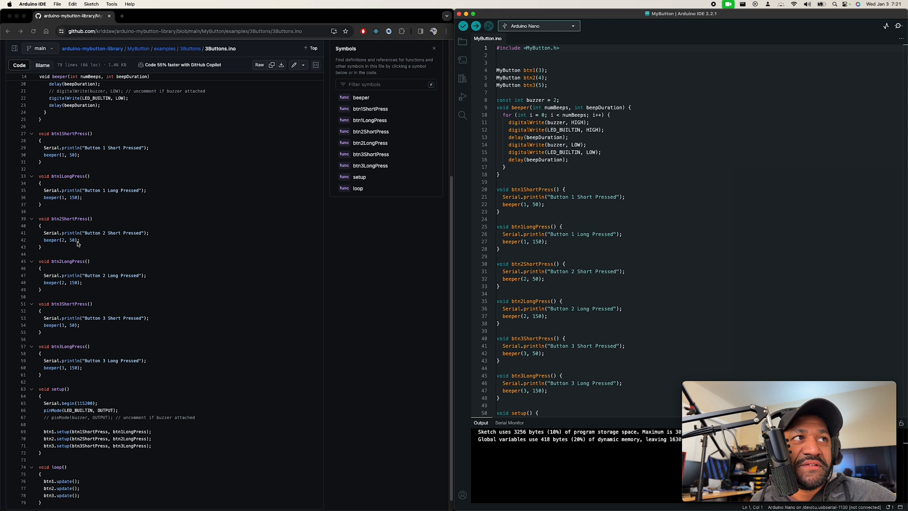
mouse_move(72, 202)
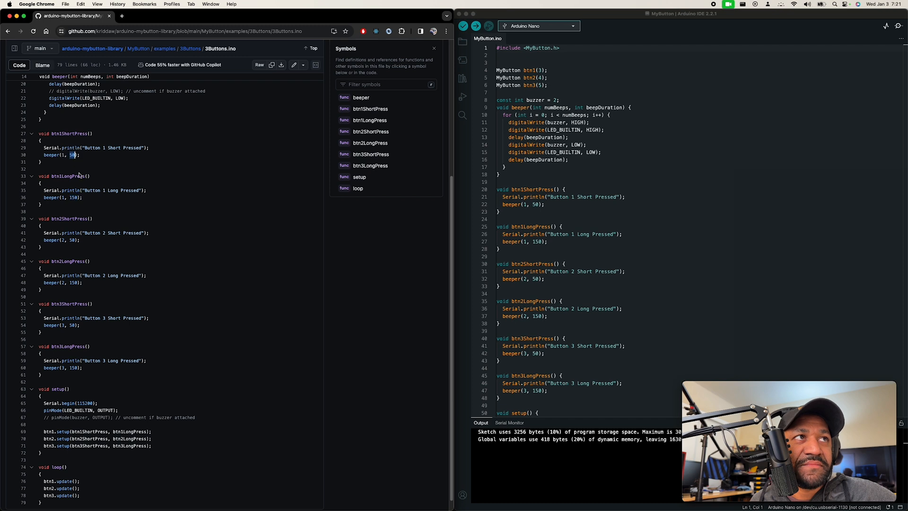
scroll("down", 3)
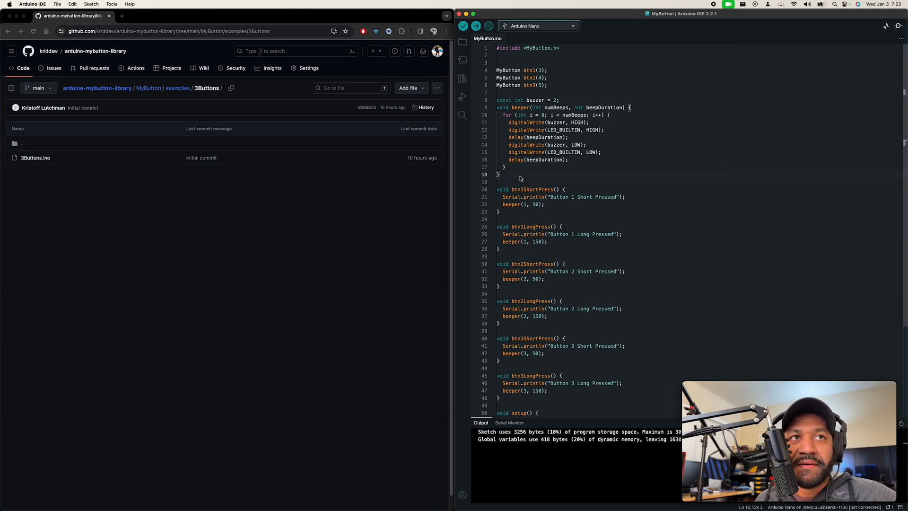
mouse_move(572, 297)
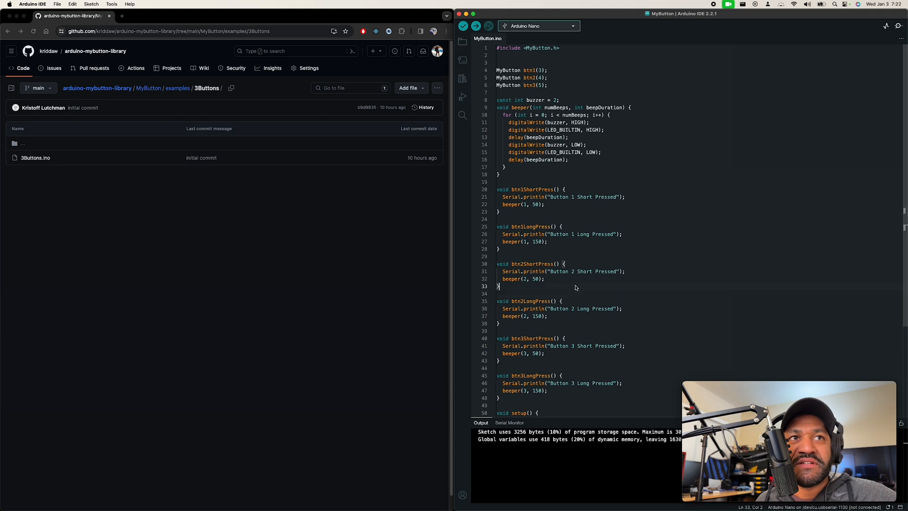
mouse_move(173, 93)
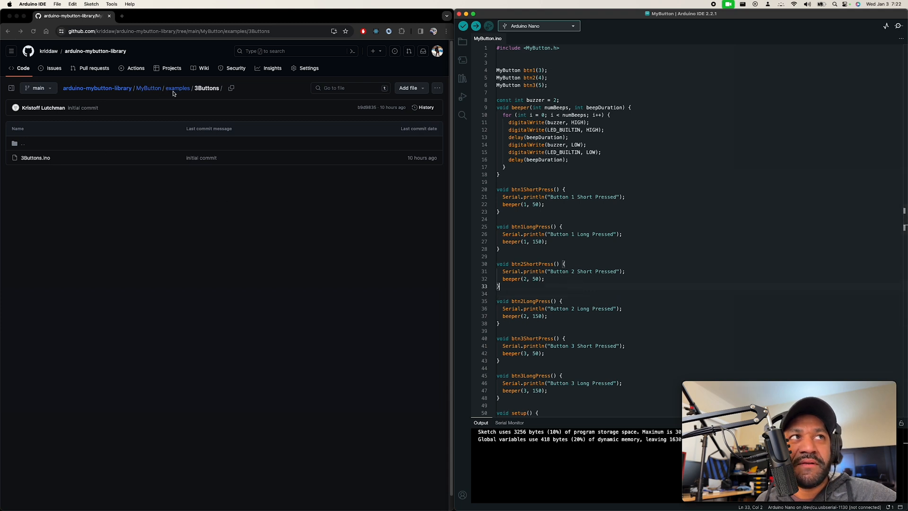
Go back up to the MyButton library folder on GitHub via the breadcrumb
left_click(148, 88)
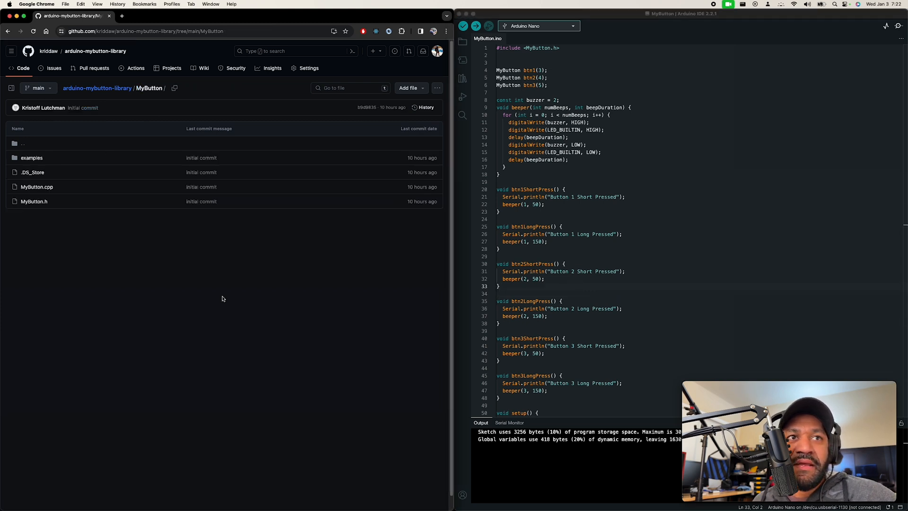